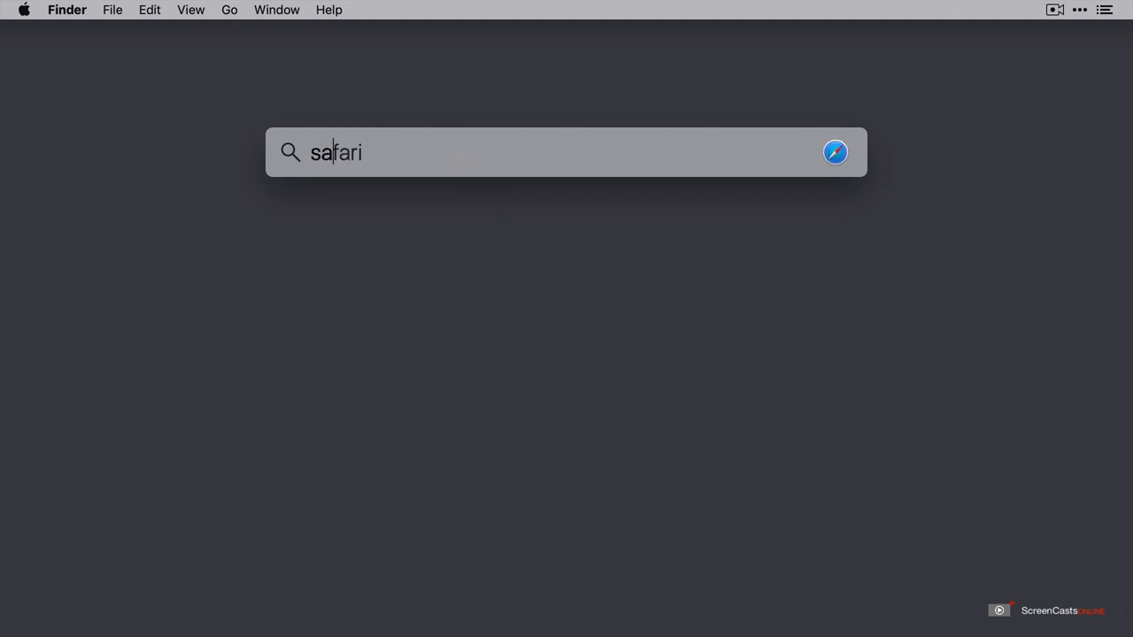
Launch Safari from the Spotlight search results for 'safari'
{"action": "key", "text": "Return"}
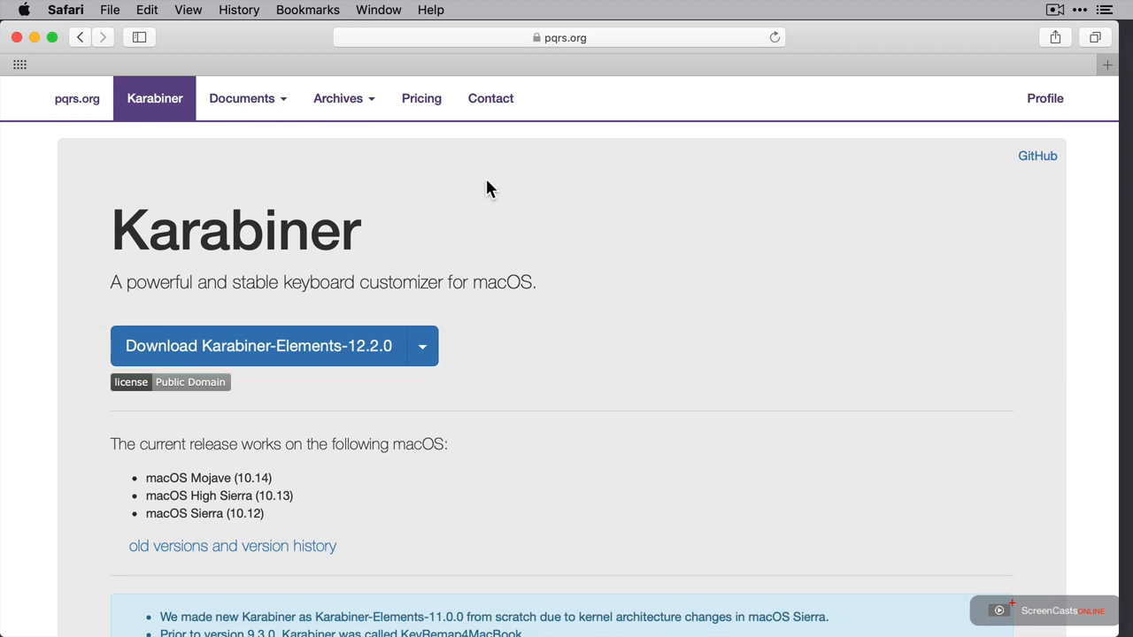
{"action": "left_click", "coordinate": [422, 98]}
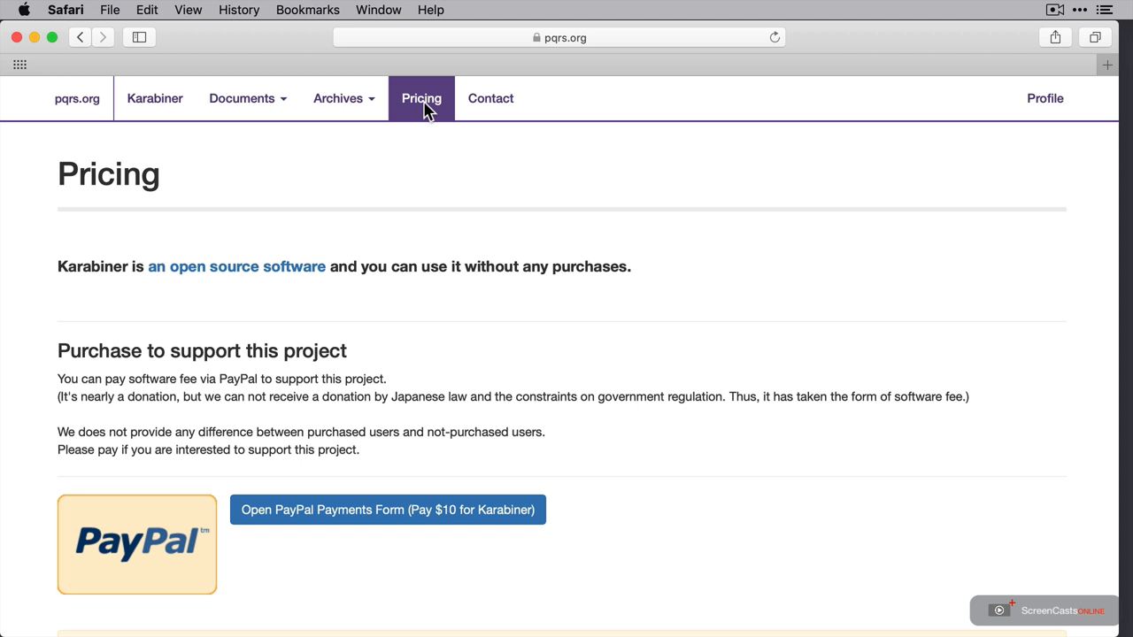
{"action": "mouse_move", "coordinate": [154, 99]}
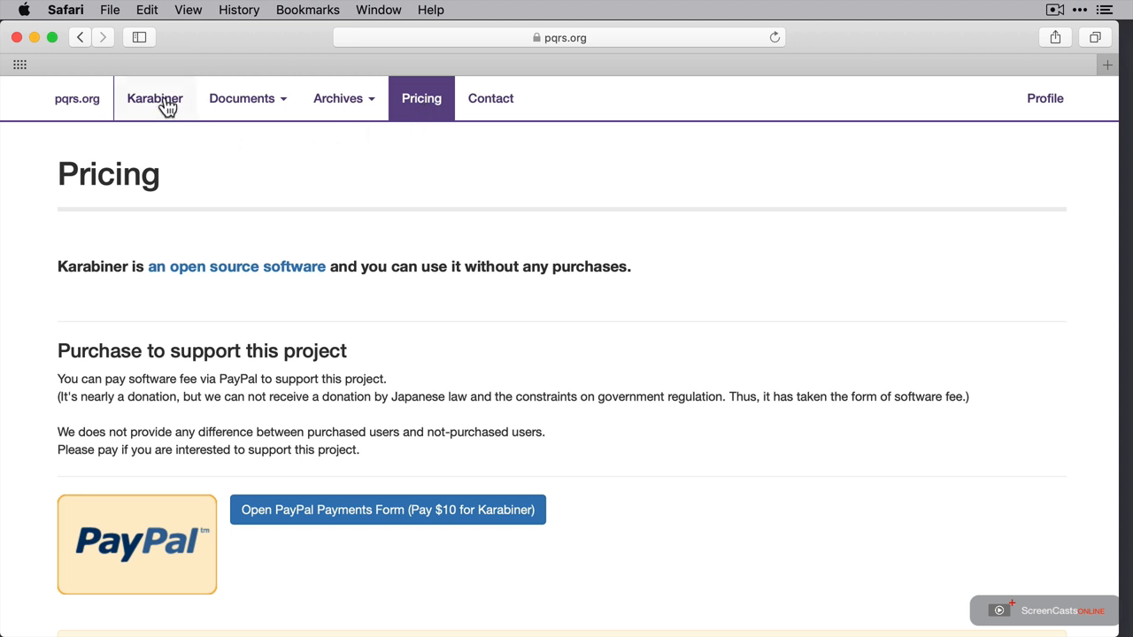
{"action": "left_click", "coordinate": [155, 98]}
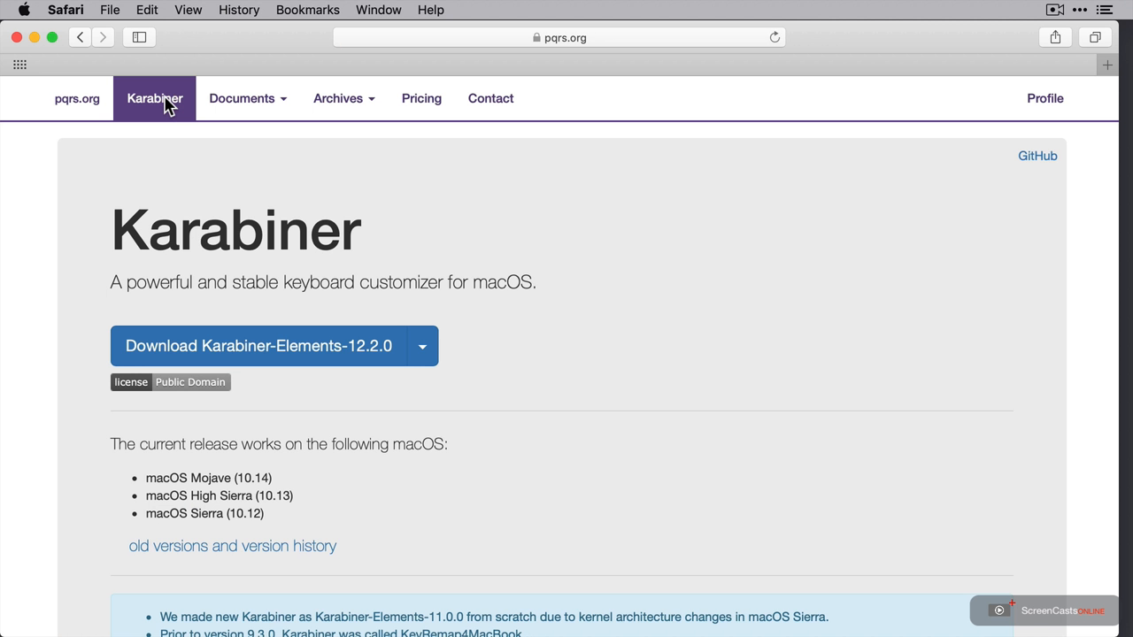
{"action": "mouse_move", "coordinate": [403, 346]}
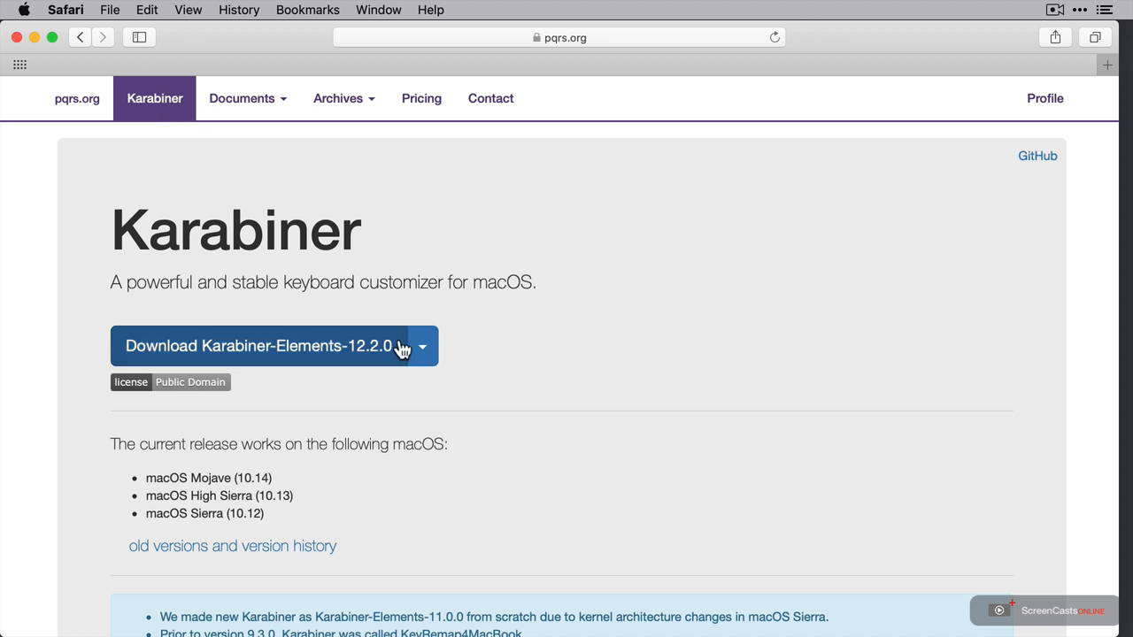
Download Karabiner-Elements-12.2.0.dmg and open it from Safari's downloads list
{"action": "left_click", "coordinate": [259, 345]}
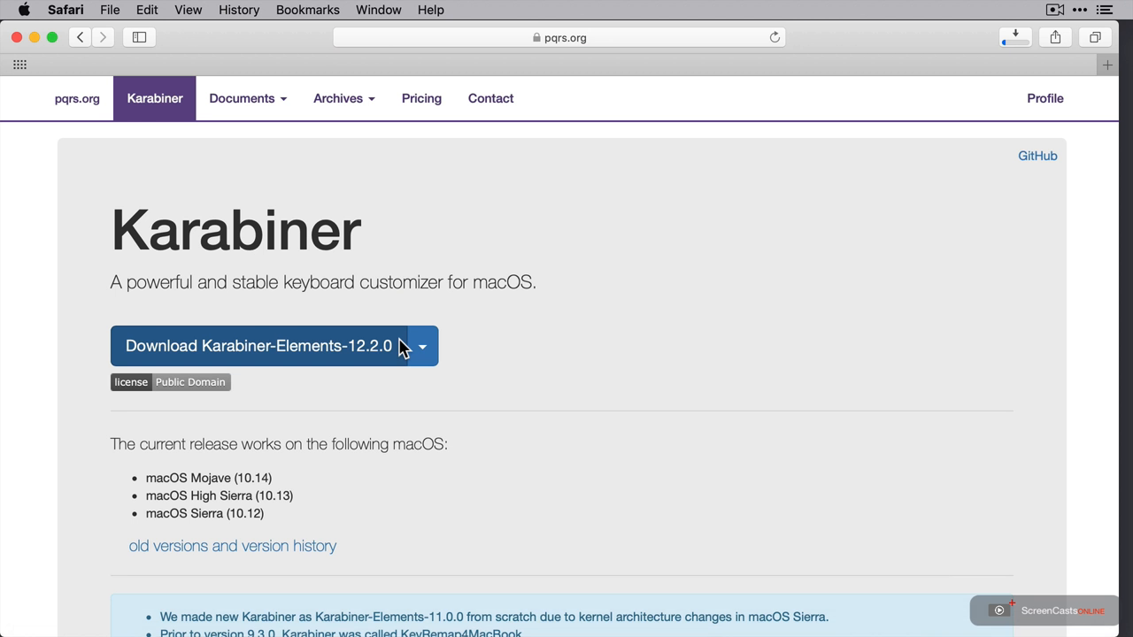
{"action": "left_click", "coordinate": [259, 345]}
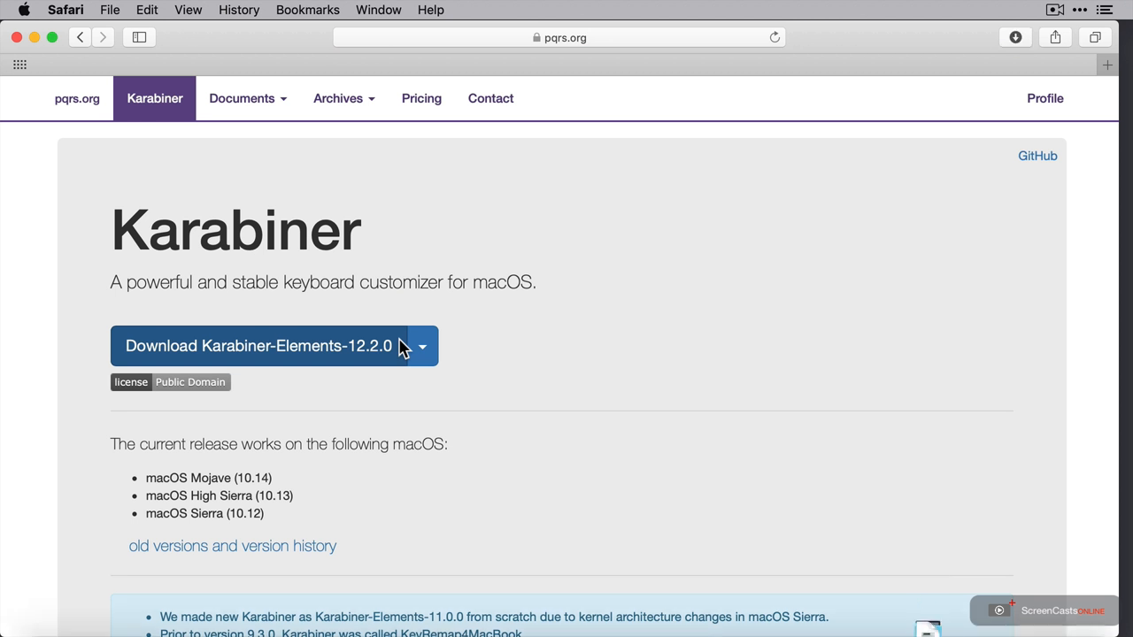
{"action": "mouse_move", "coordinate": [796, 254]}
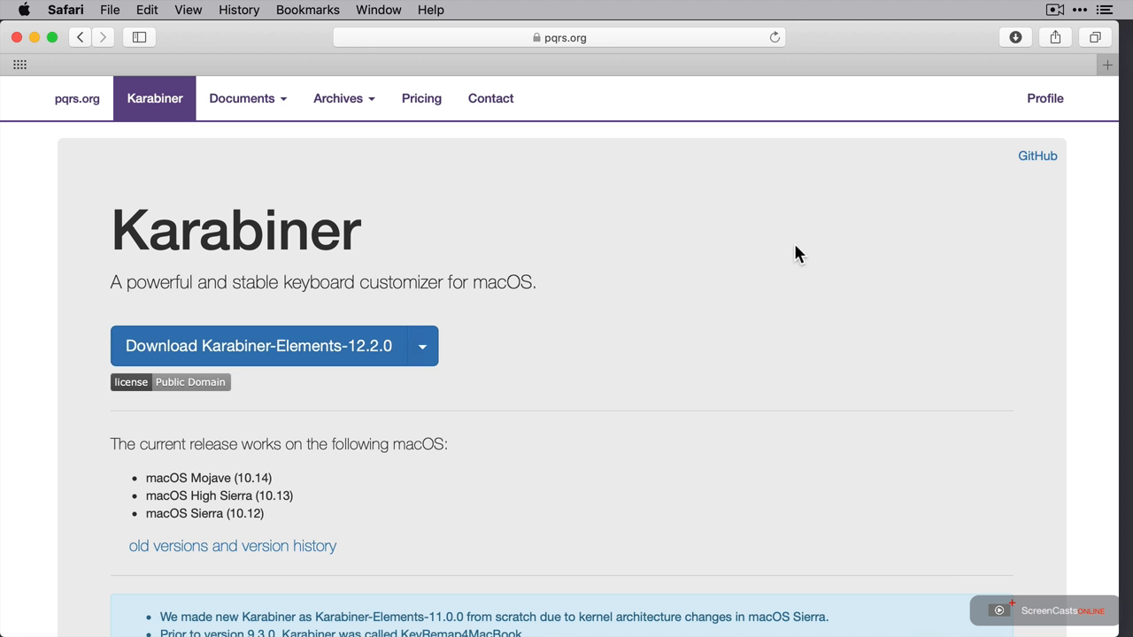
{"action": "left_click", "coordinate": [1015, 37]}
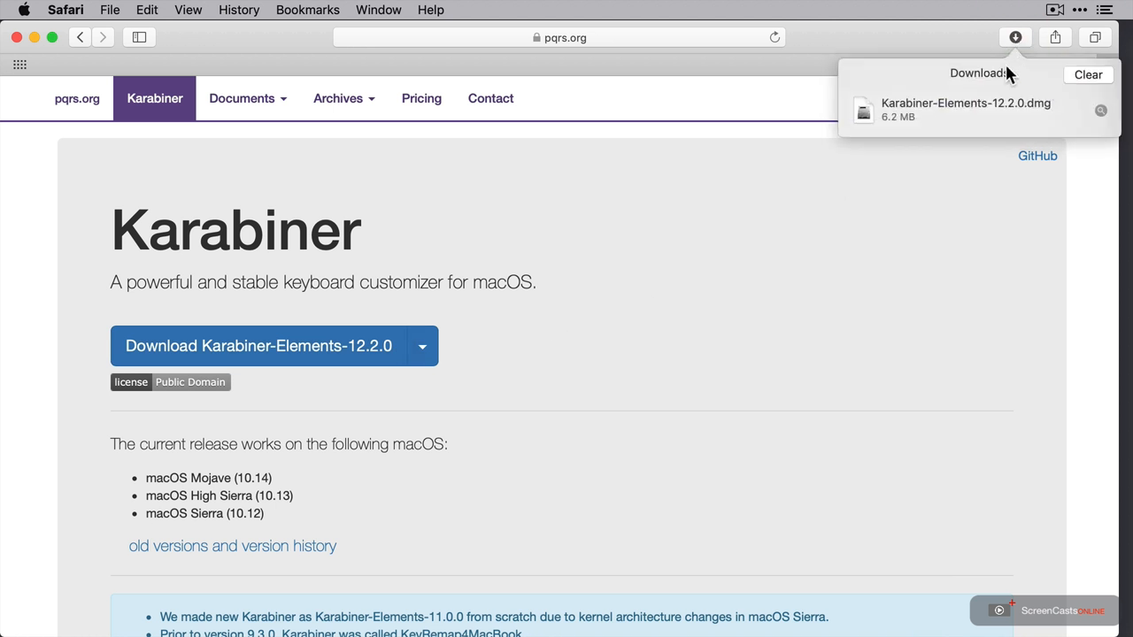
{"action": "double_click", "coordinate": [965, 109]}
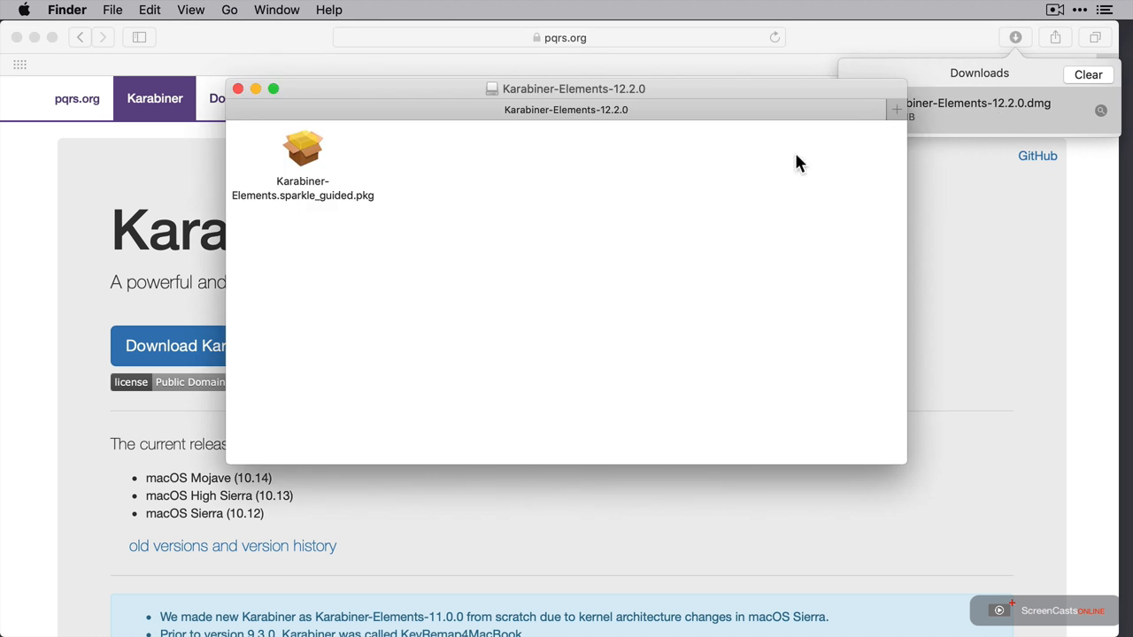
Open the Karabiner-Elements .pkg installer and move the Safari window aside
{"action": "double_click", "coordinate": [303, 148]}
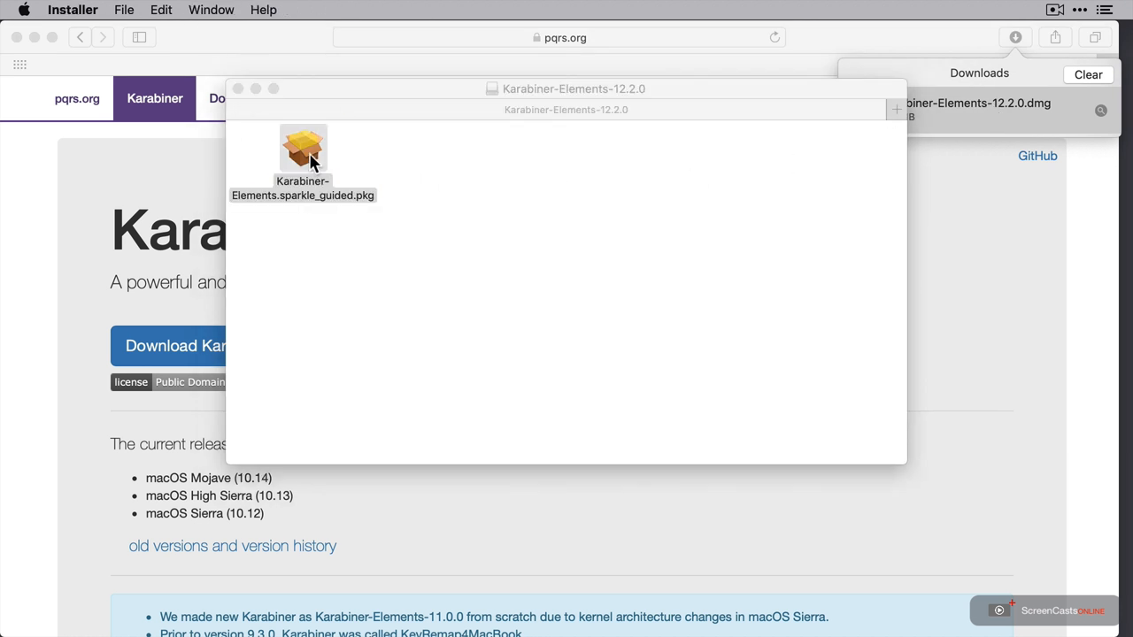
{"action": "double_click", "coordinate": [302, 151]}
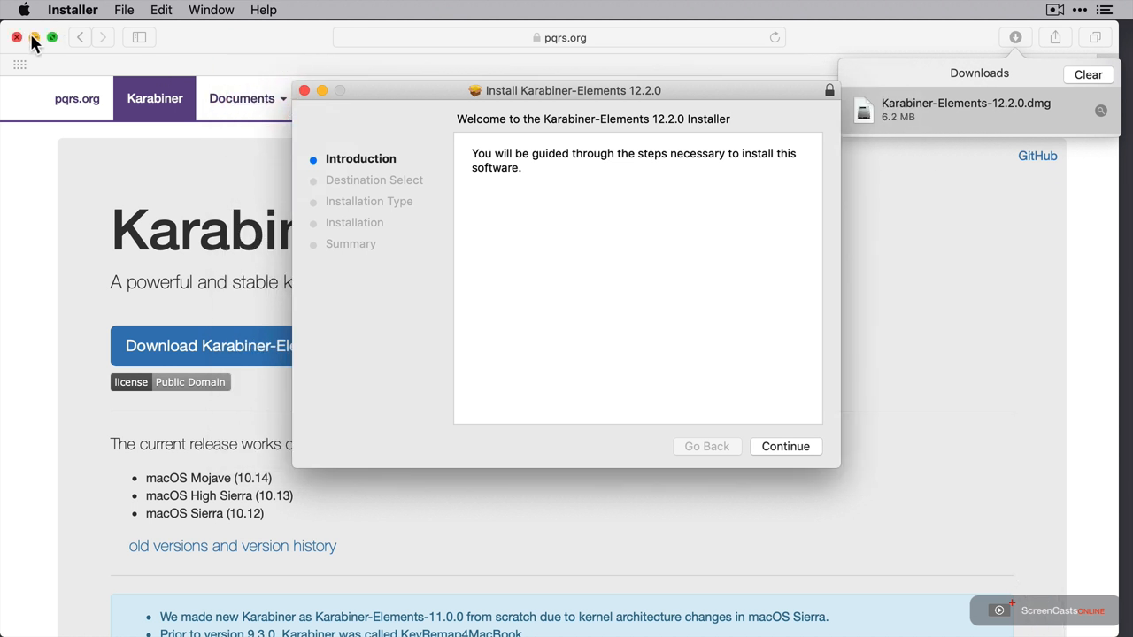
{"action": "left_click", "coordinate": [16, 37]}
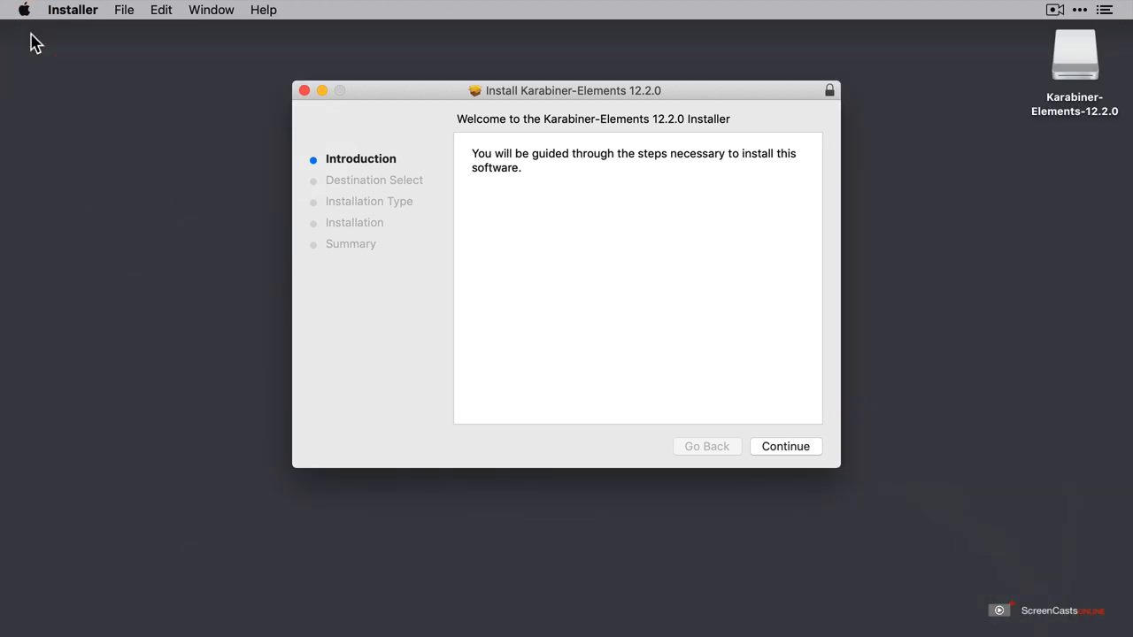
{"action": "mouse_move", "coordinate": [796, 455]}
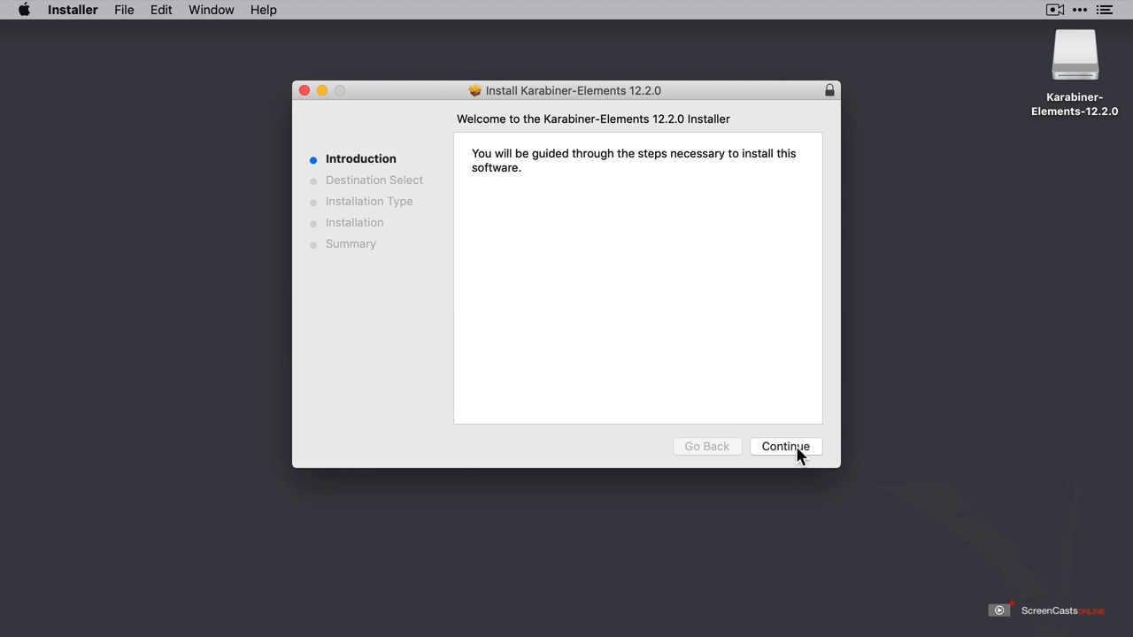
Run the standard install with admin credentials, then close Installer and answer the trash prompt
{"action": "left_click", "coordinate": [785, 446]}
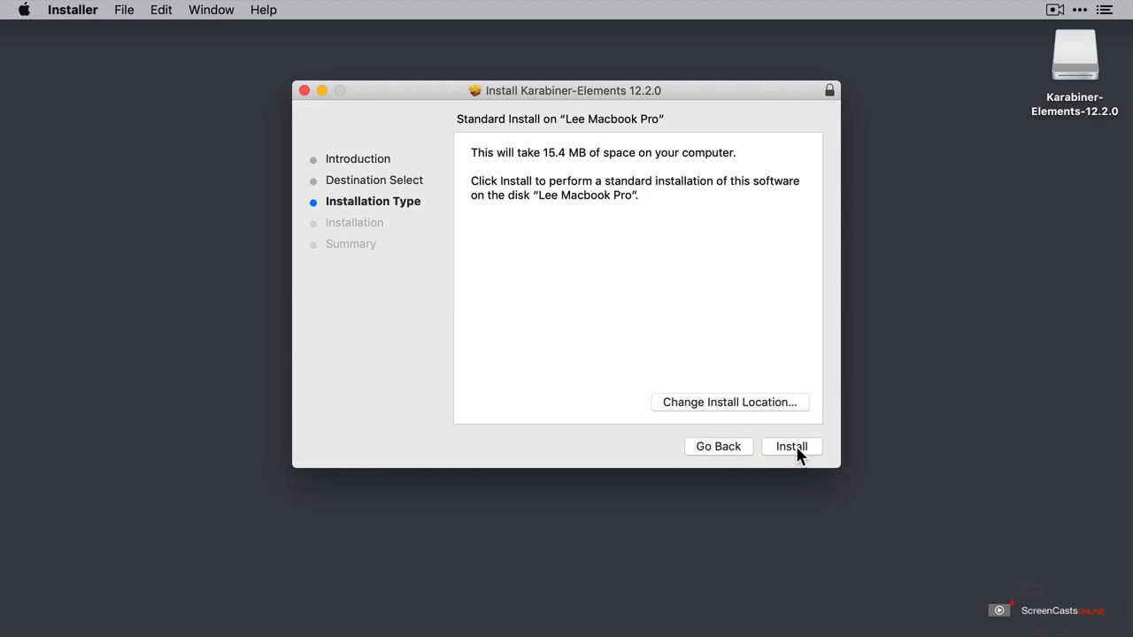
{"action": "left_click", "coordinate": [791, 446]}
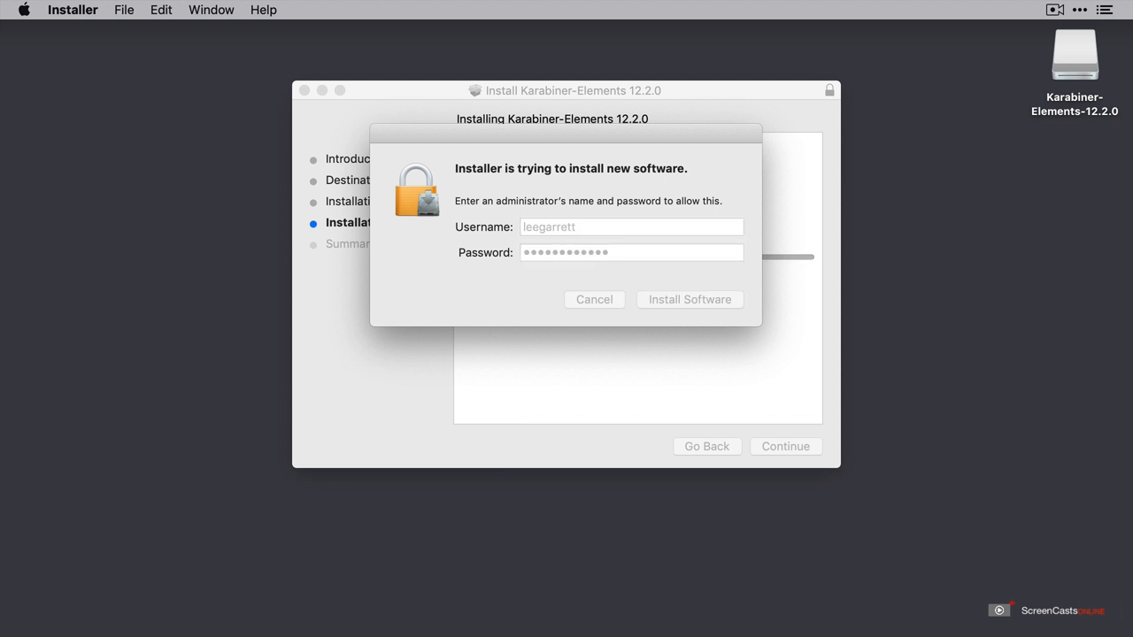
{"action": "left_click", "coordinate": [690, 299]}
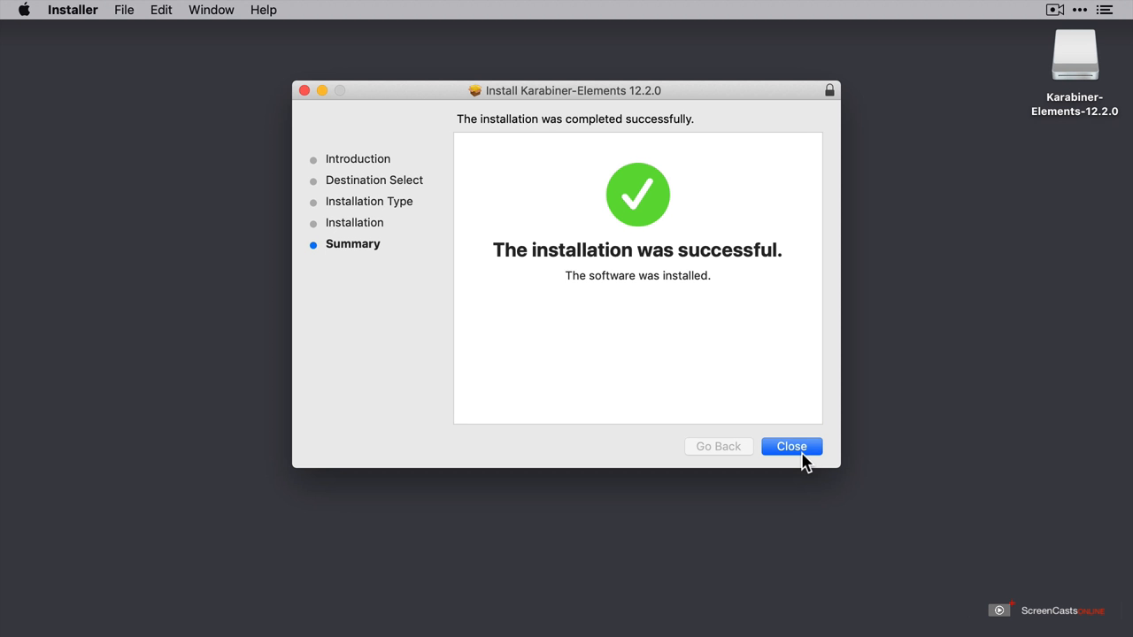
{"action": "left_click", "coordinate": [791, 446]}
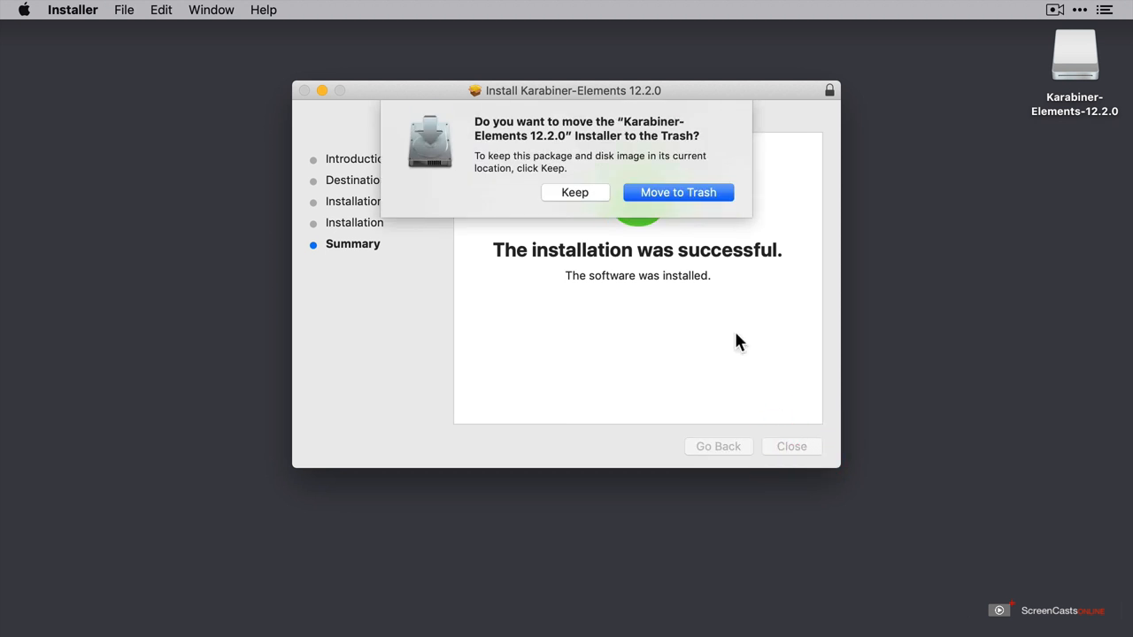
{"action": "left_click", "coordinate": [678, 192]}
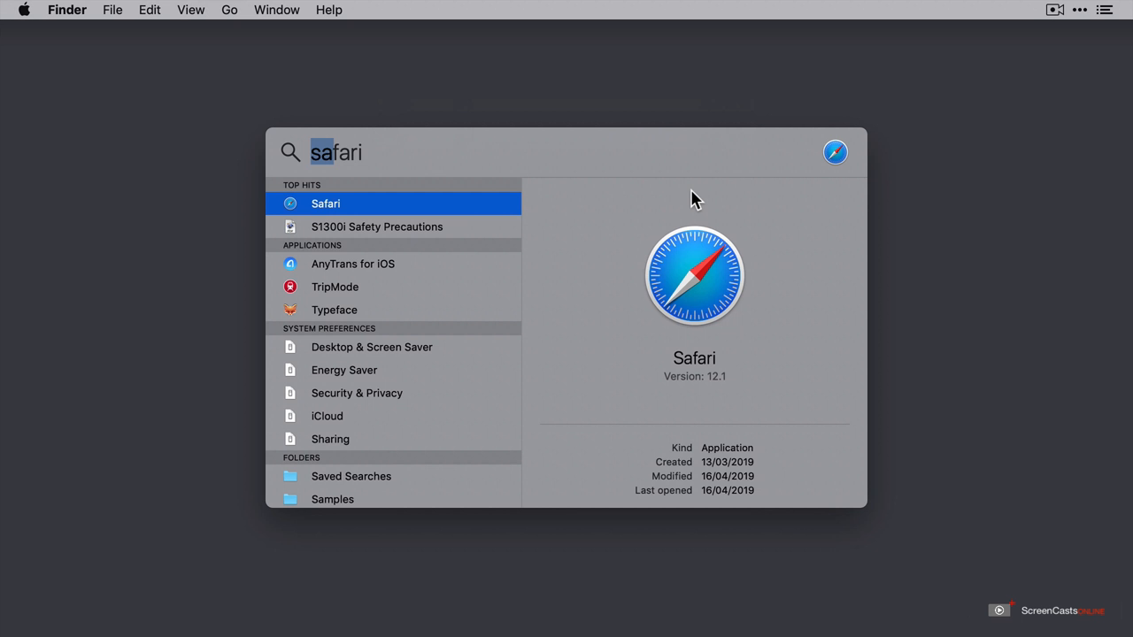
Launch 'karabiner-Elements' from Spotlight and open Security Preferences from the blocked-extension alert
{"action": "type", "text": "karabiner-Elements"}
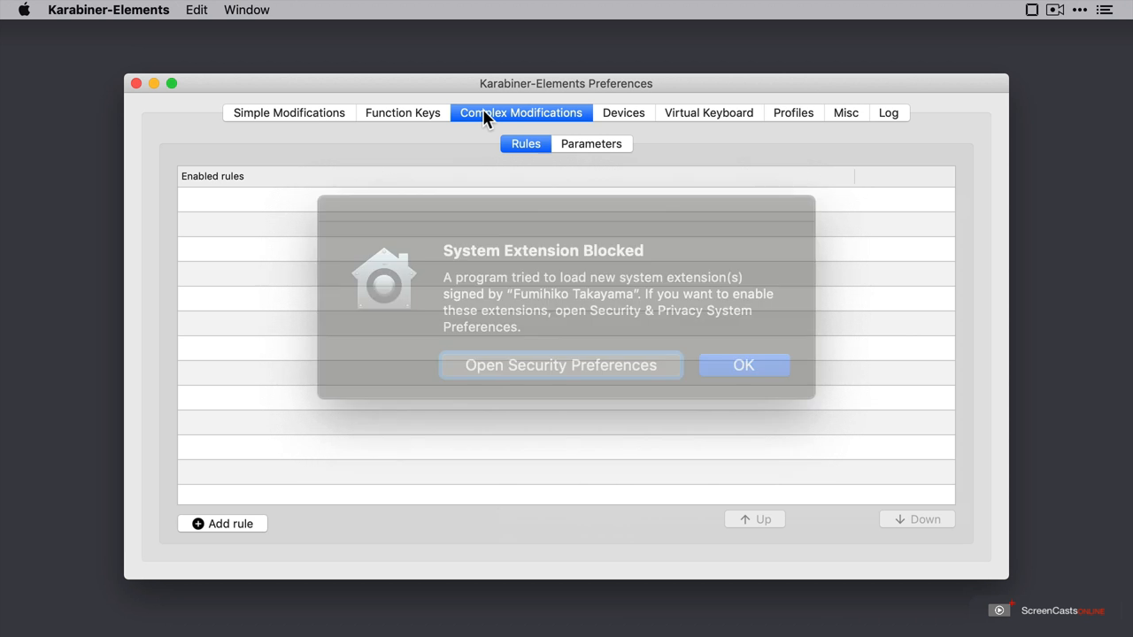
{"action": "left_click", "coordinate": [560, 364]}
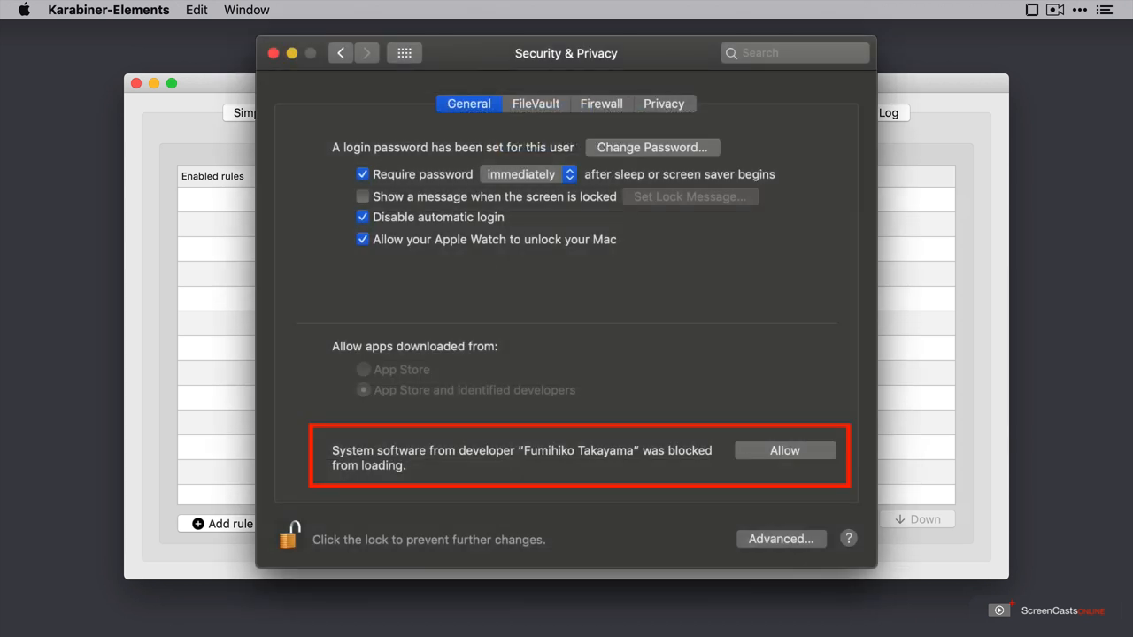